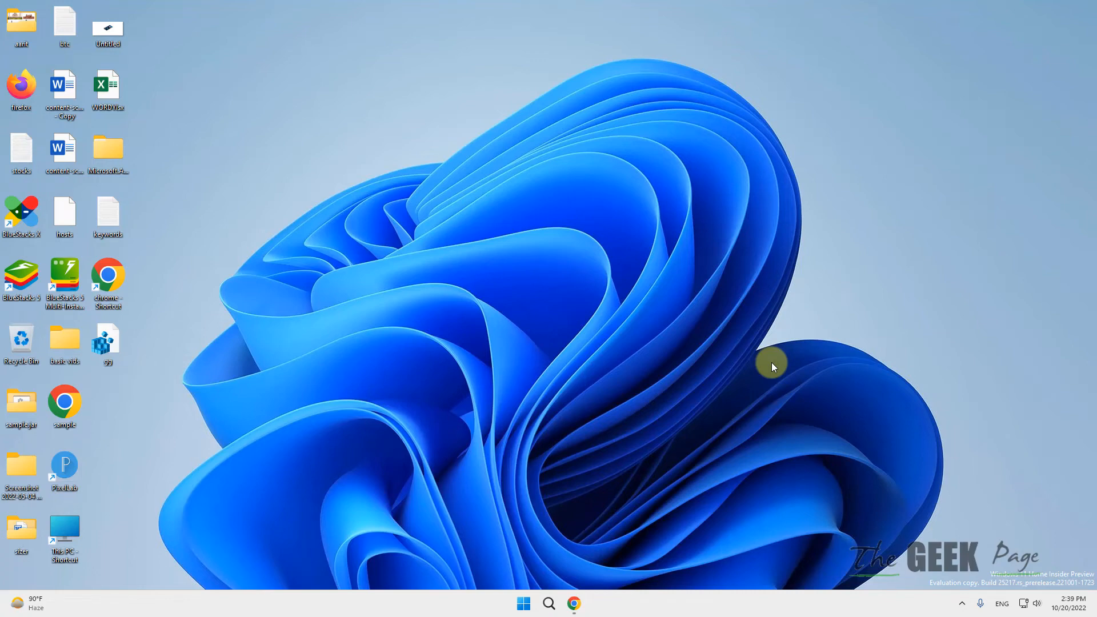
mouse_move(471, 330)
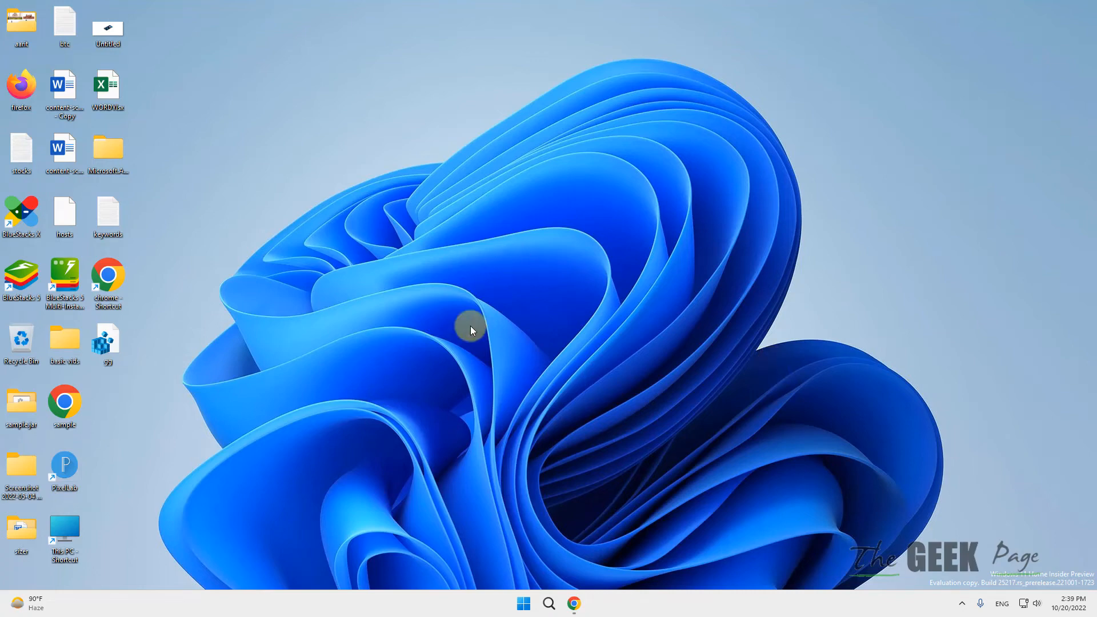
mouse_move(573, 602)
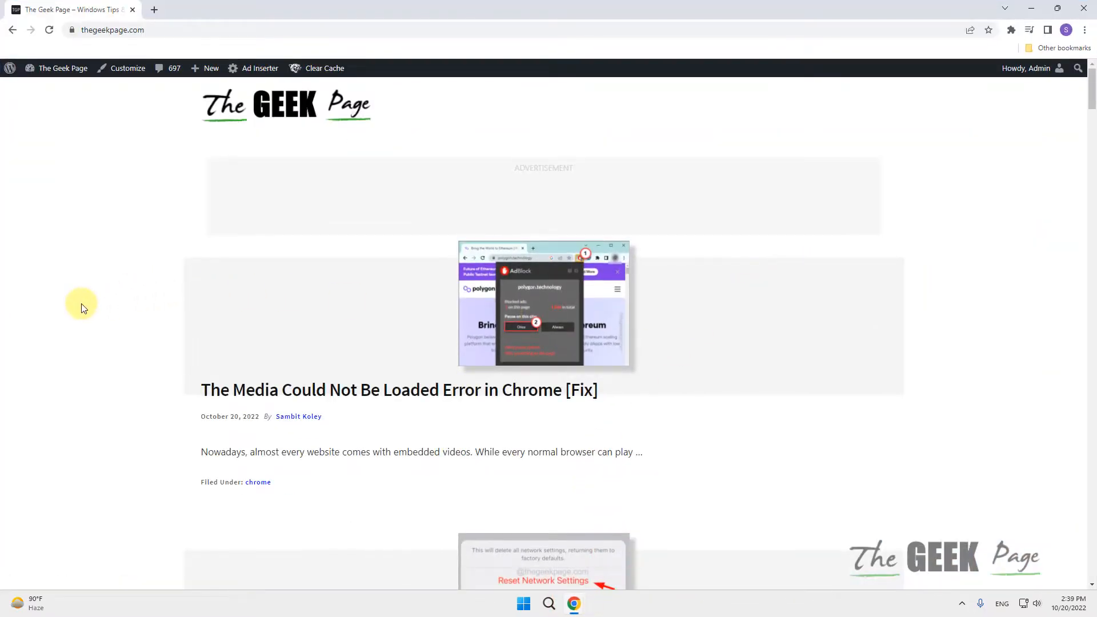
Set AdBlock to Always pause on thegeekpage.com from the Extensions menu.
left_click(1010, 29)
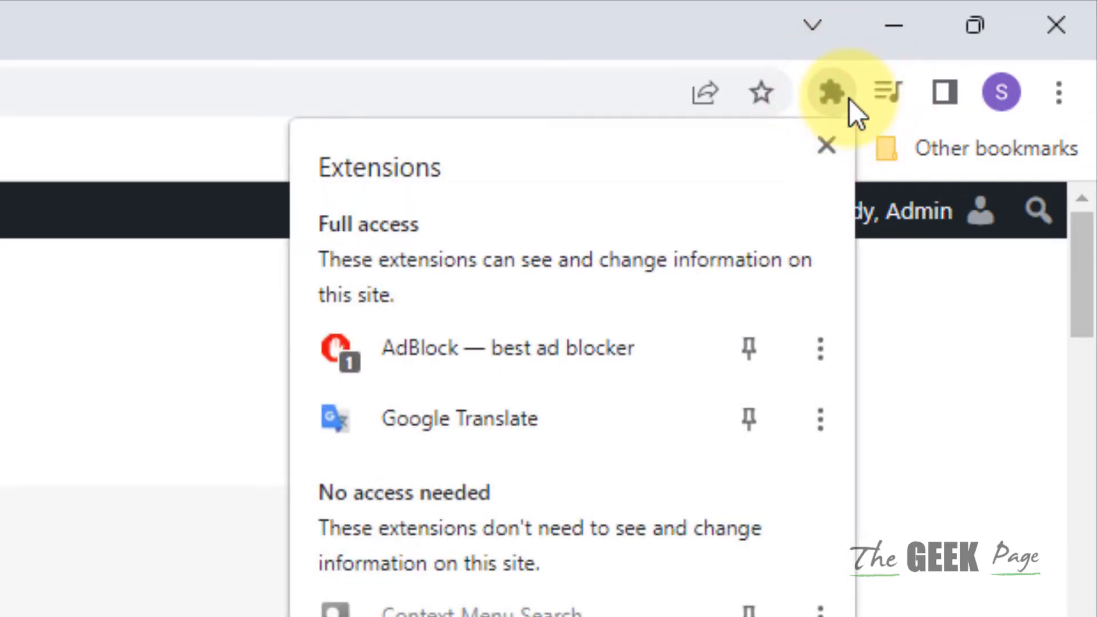
mouse_move(622, 349)
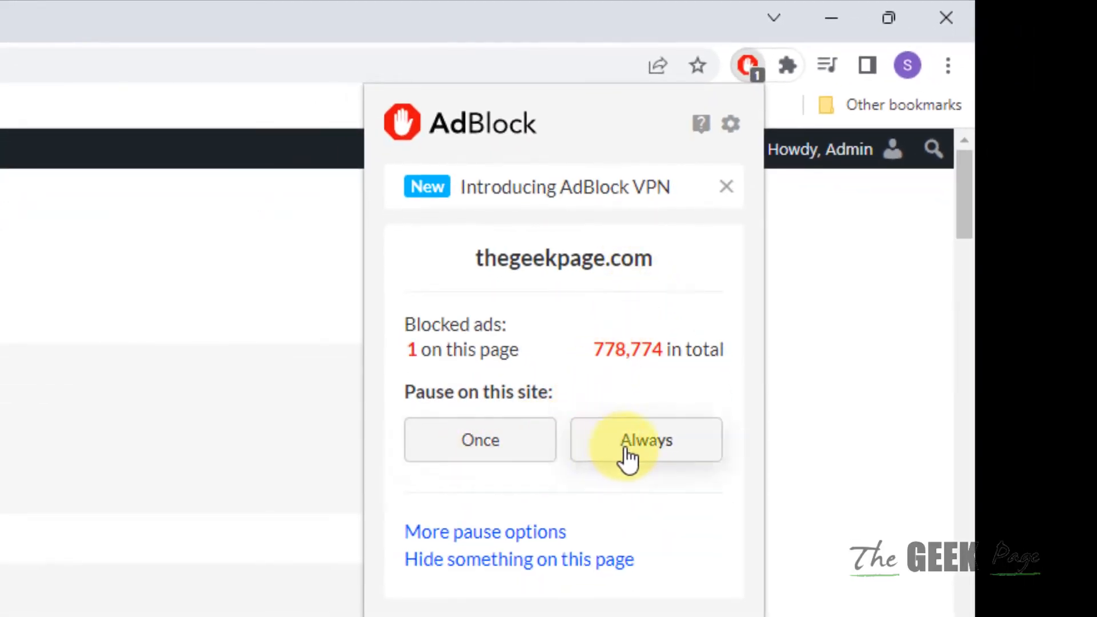
left_click(644, 439)
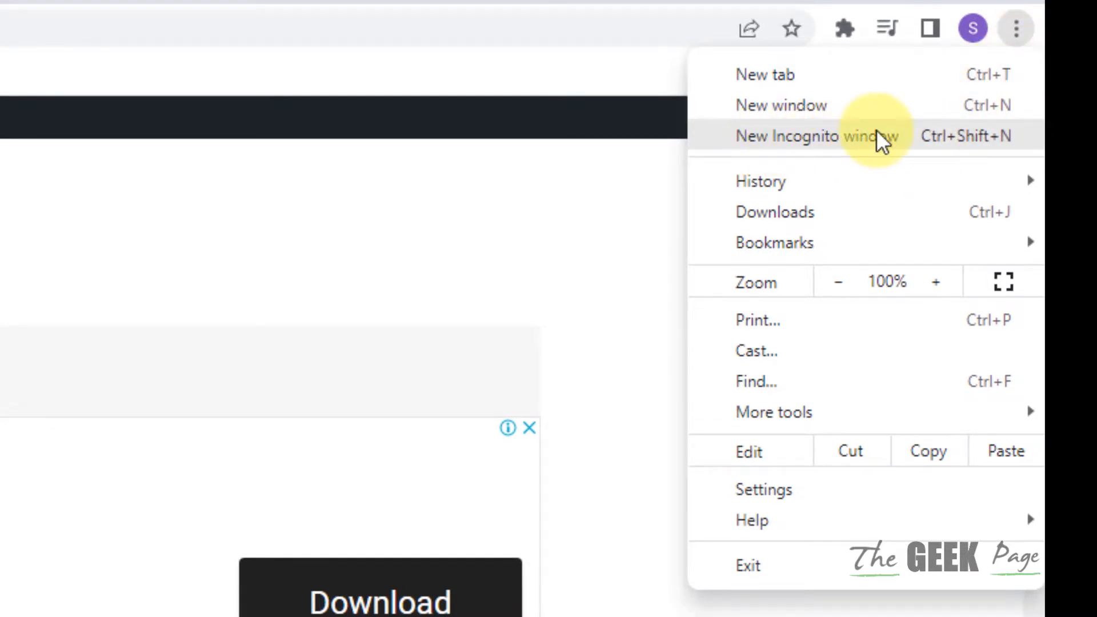
Choose New Incognito window from Chrome's menu.
left_click(812, 136)
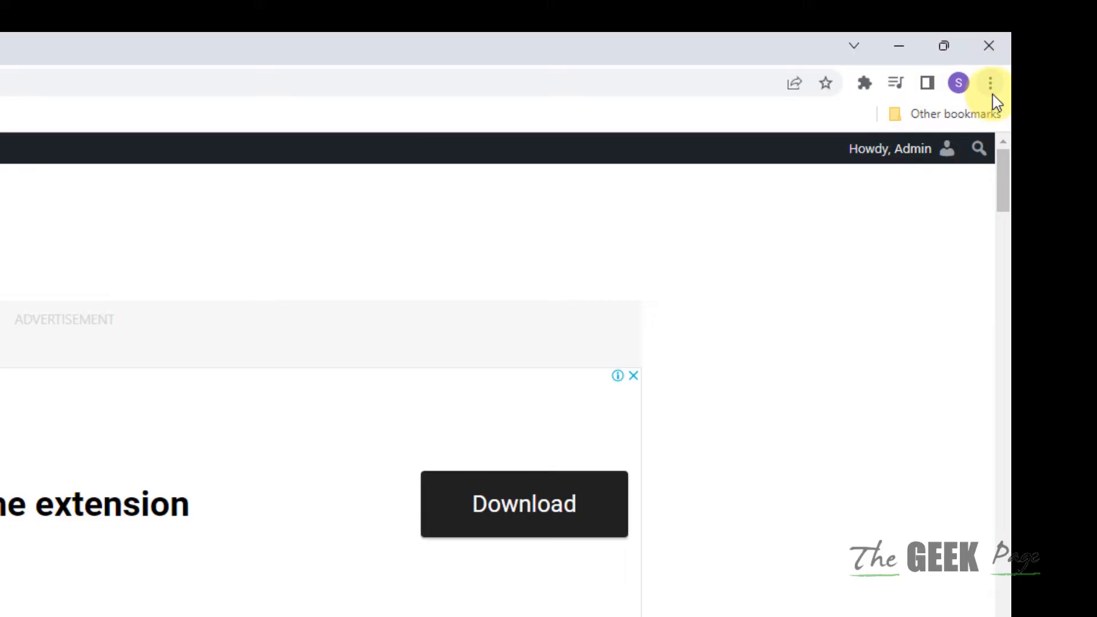
Open About Google Chrome from the Help submenu to check version and updates.
left_click(989, 82)
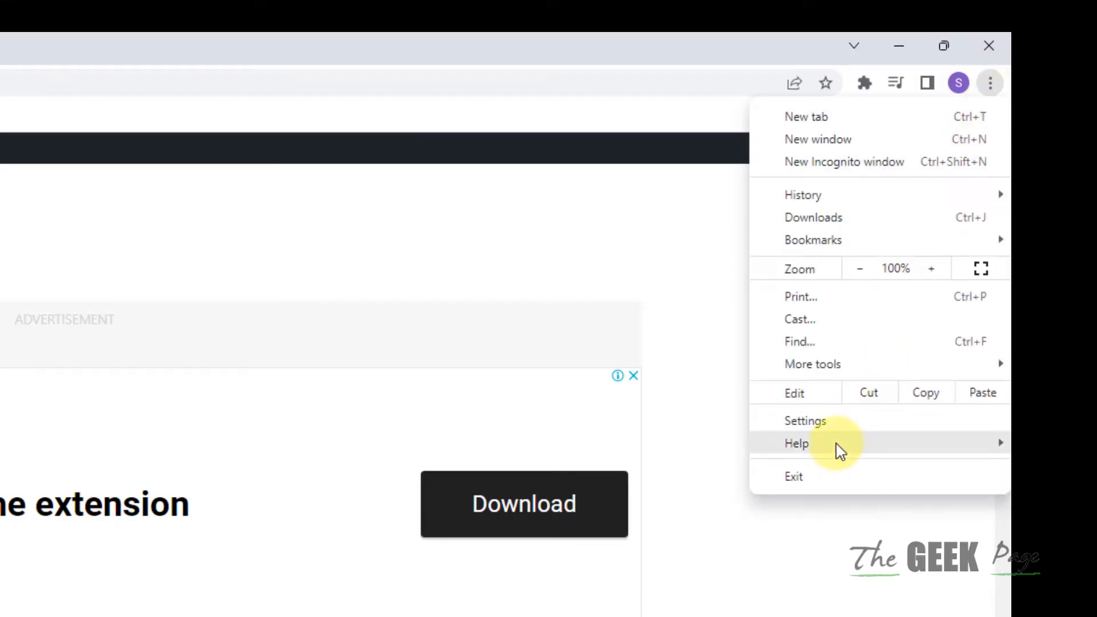
left_click(796, 443)
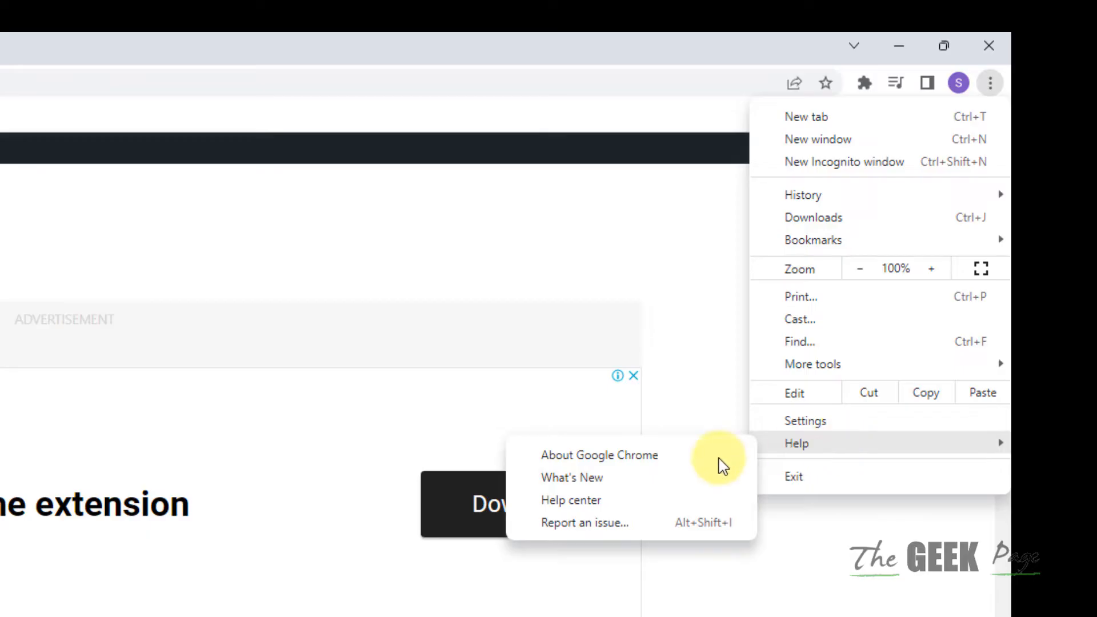
left_click(599, 455)
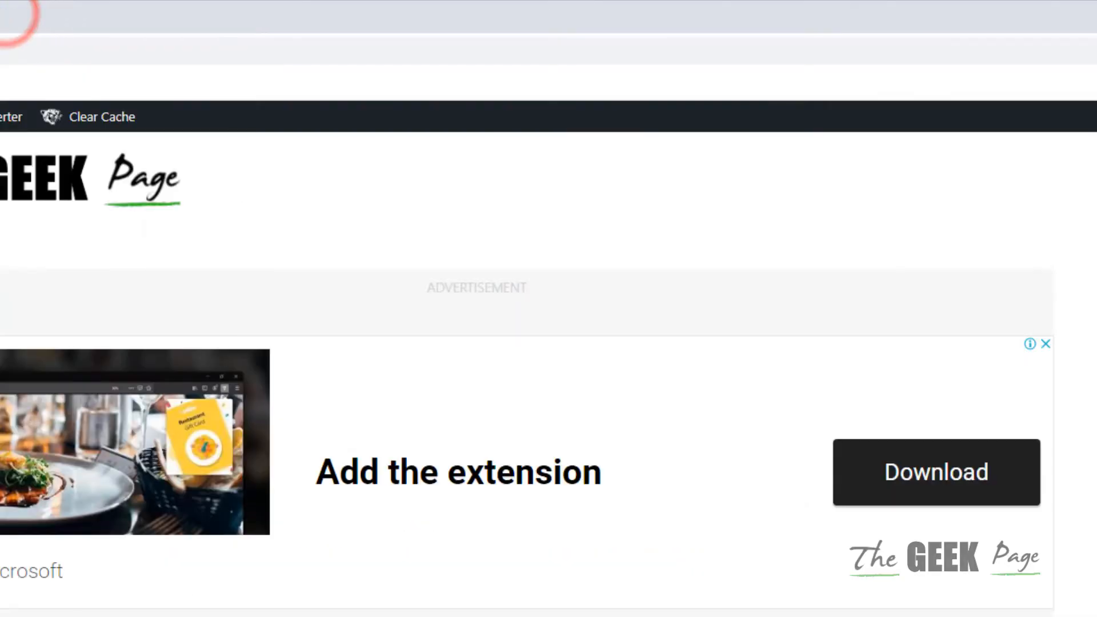
Run ncpa.cpl from Windows Search to open Network Connections.
left_click(548, 603)
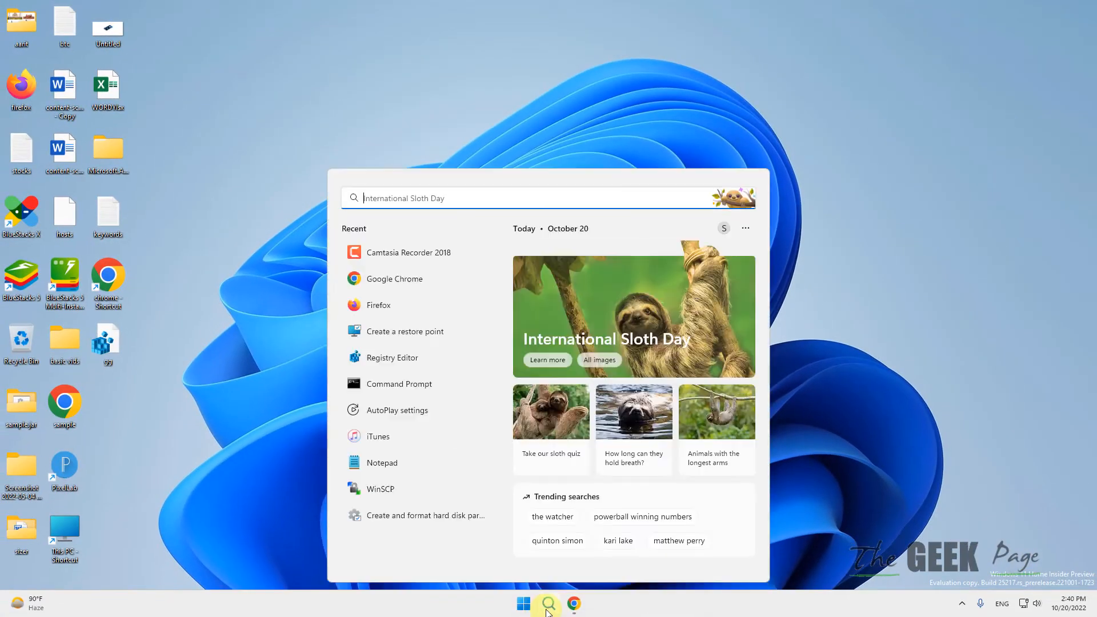
type("ncp")
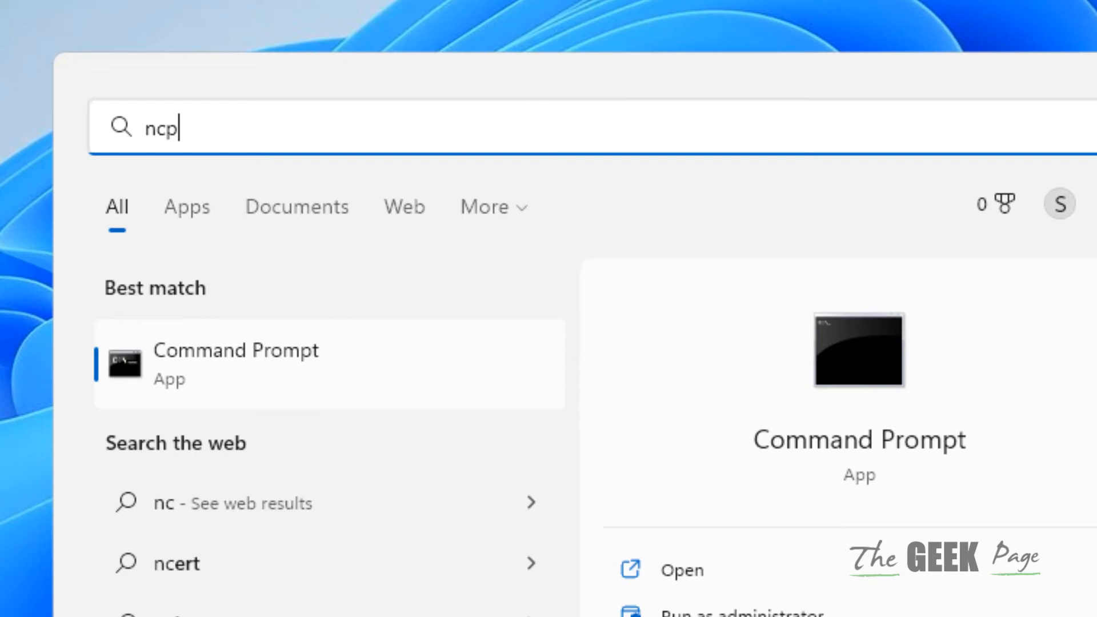
type("pl")
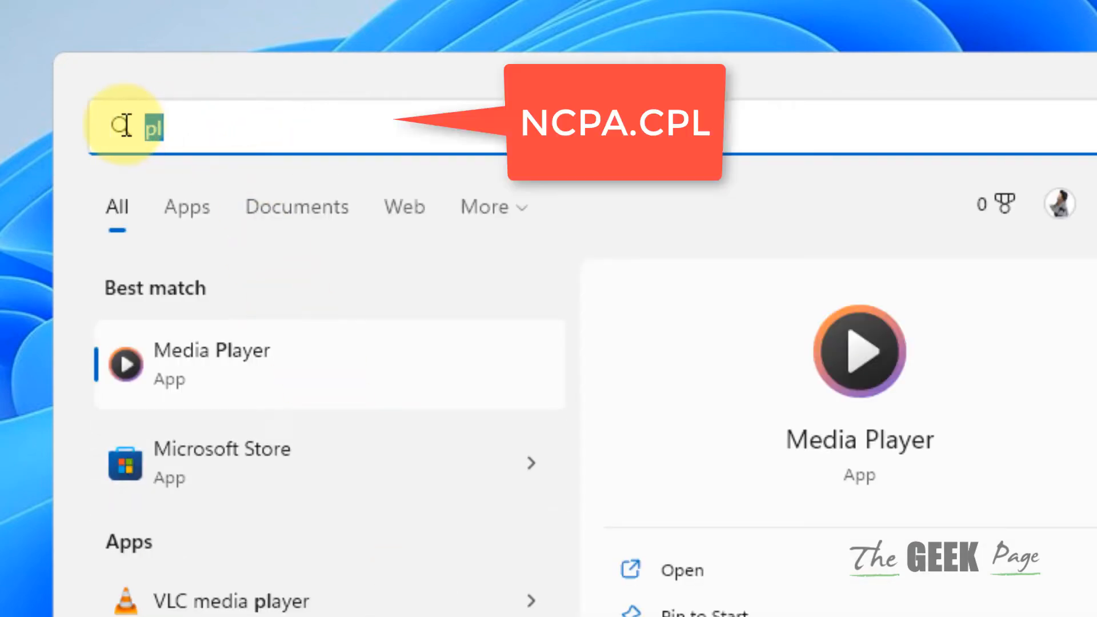
type("ncpa.cpl")
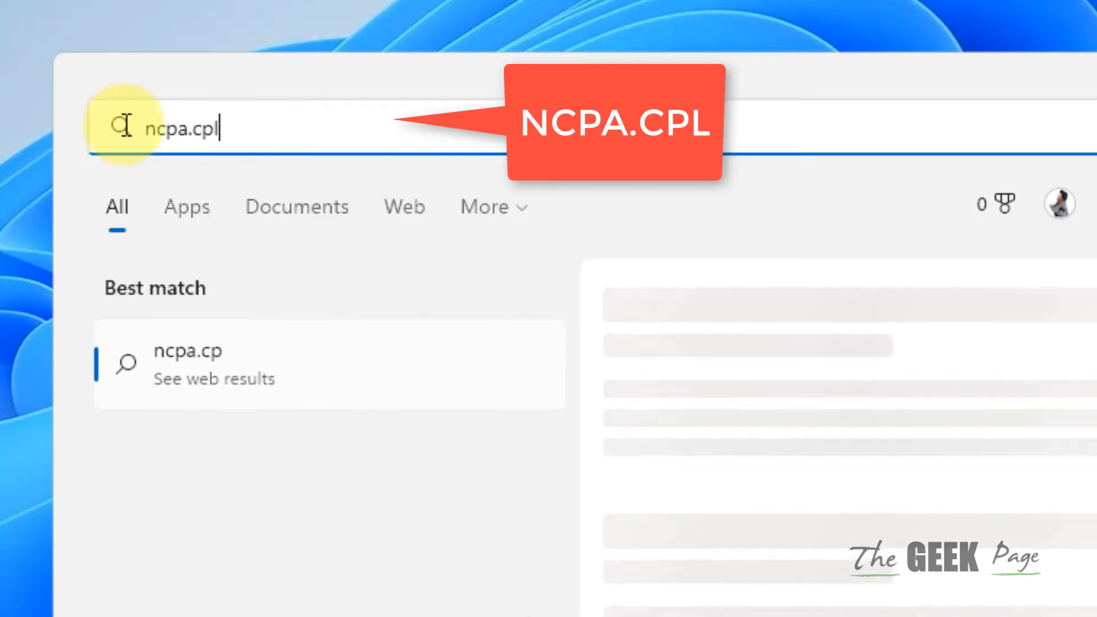
key("enter")
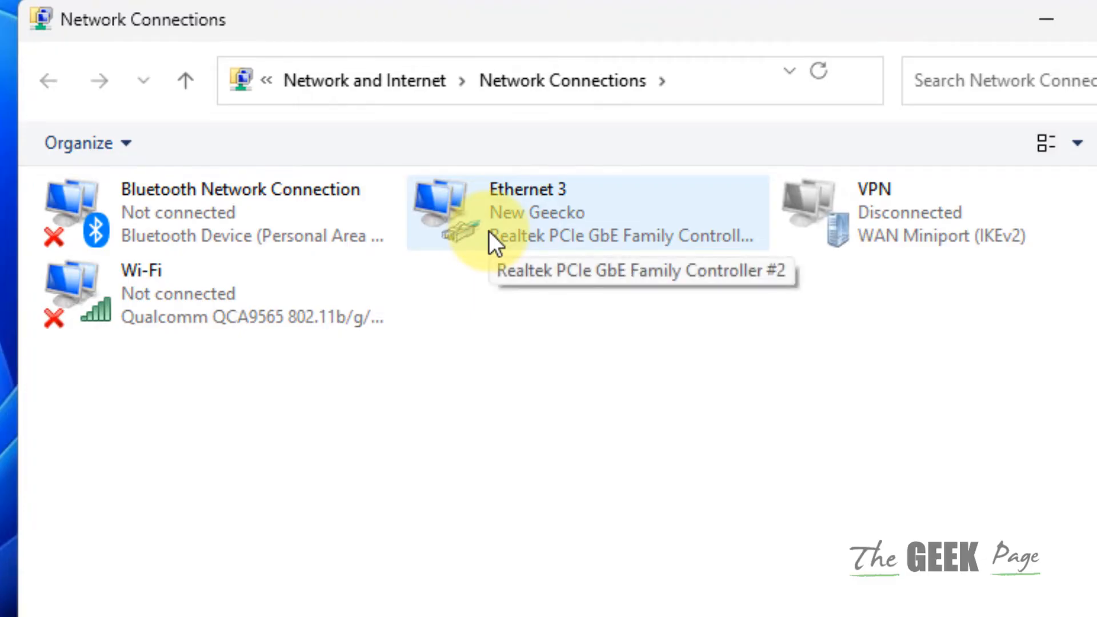
mouse_move(395, 277)
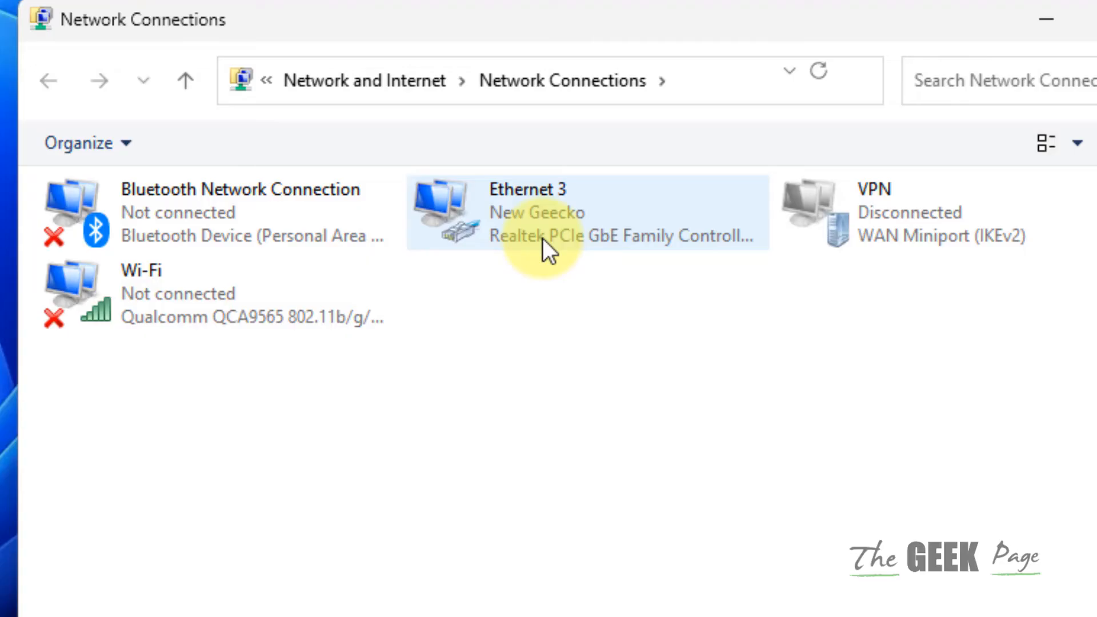
mouse_move(546, 245)
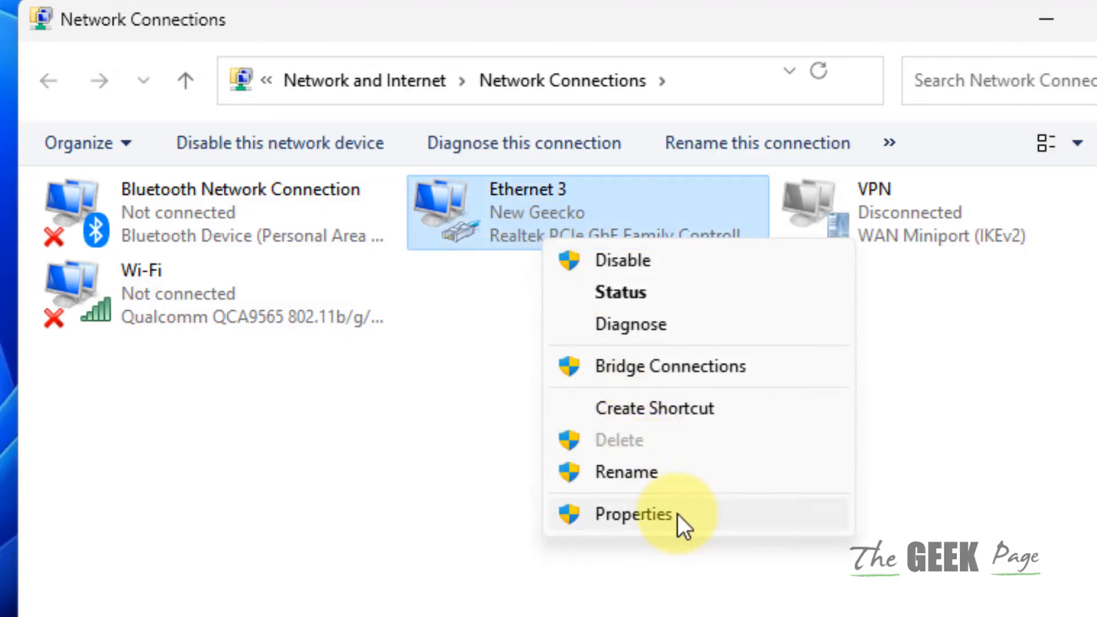
Open Internet Protocol Version 4 (TCP/IPv4) from Ethernet 3's properties.
left_click(631, 513)
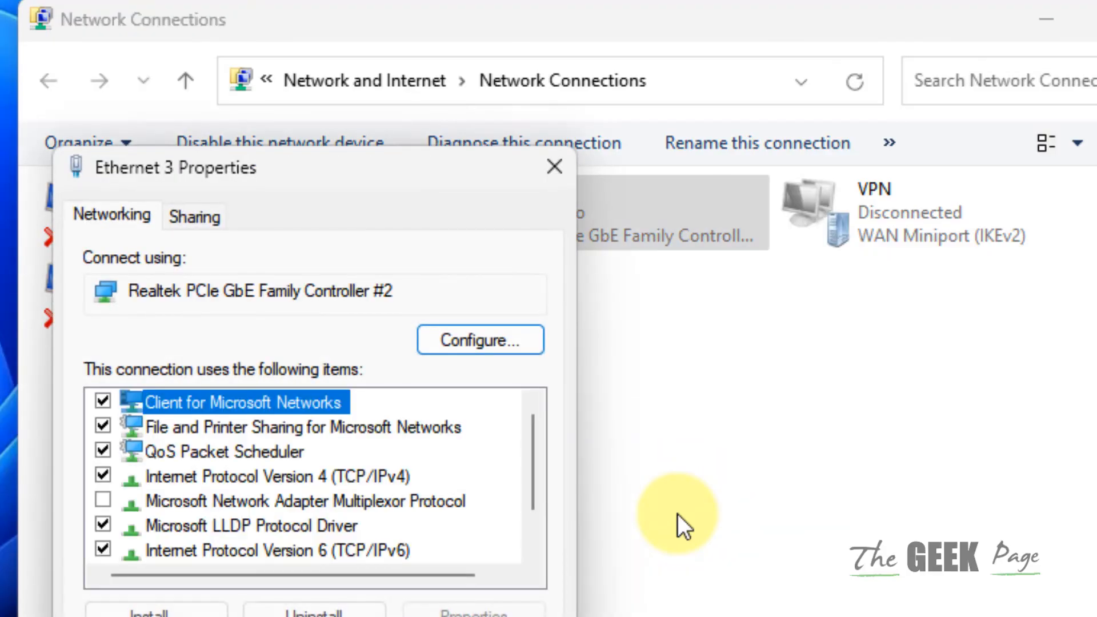
left_click(266, 477)
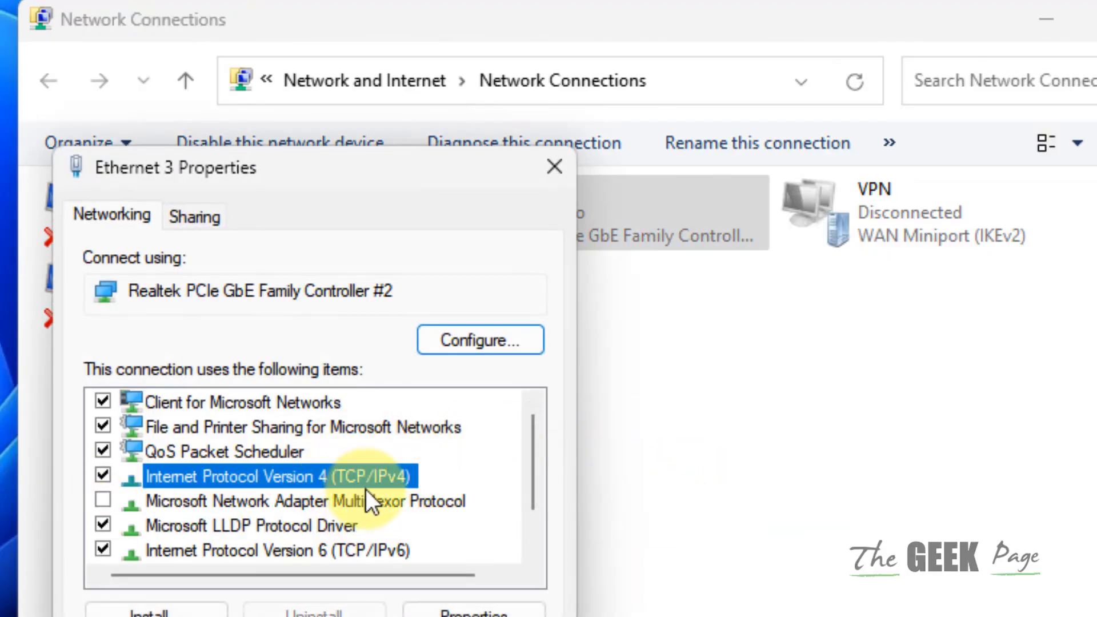
double_click(245, 476)
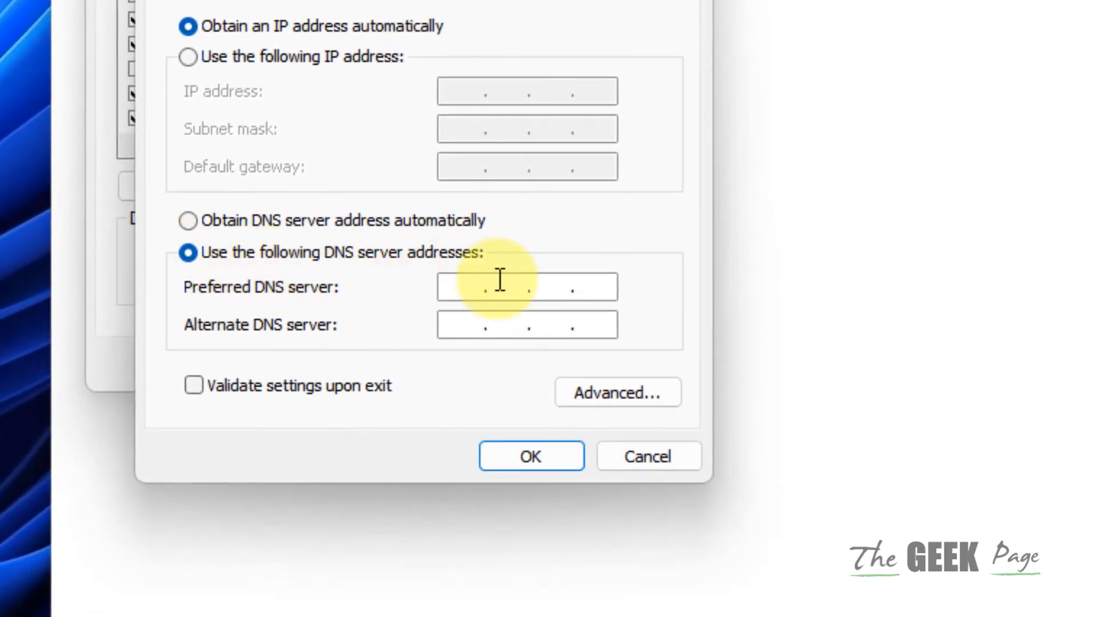
Enter DNS servers 8.8.8.8 and 8.8.4.4, then confirm the IPv4 and Ethernet 3 dialogs.
type("8.8.8.")
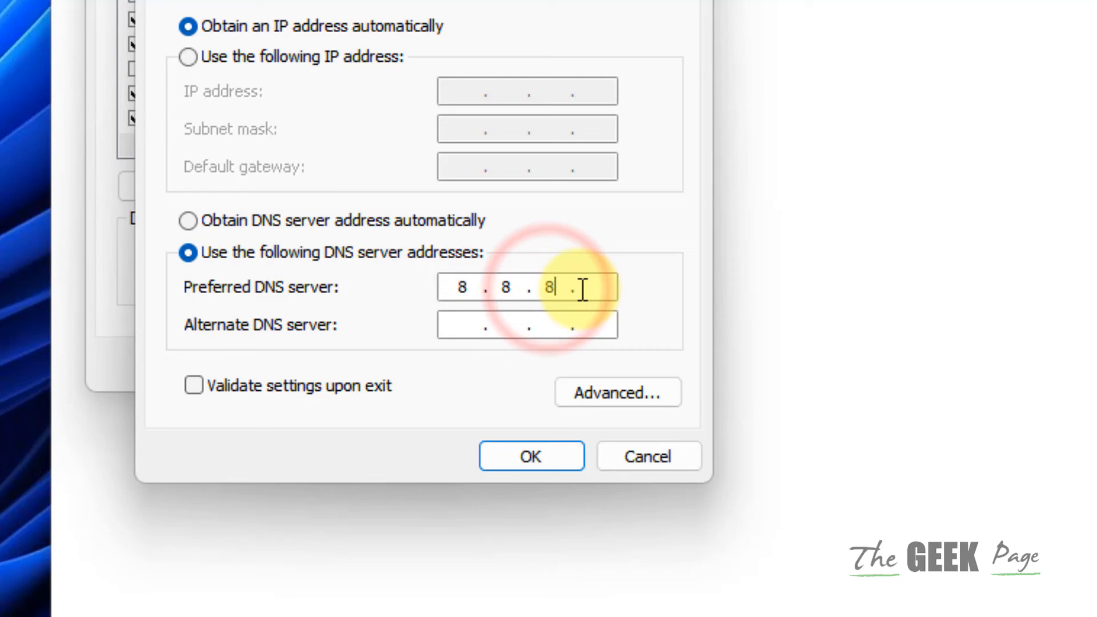
type("8")
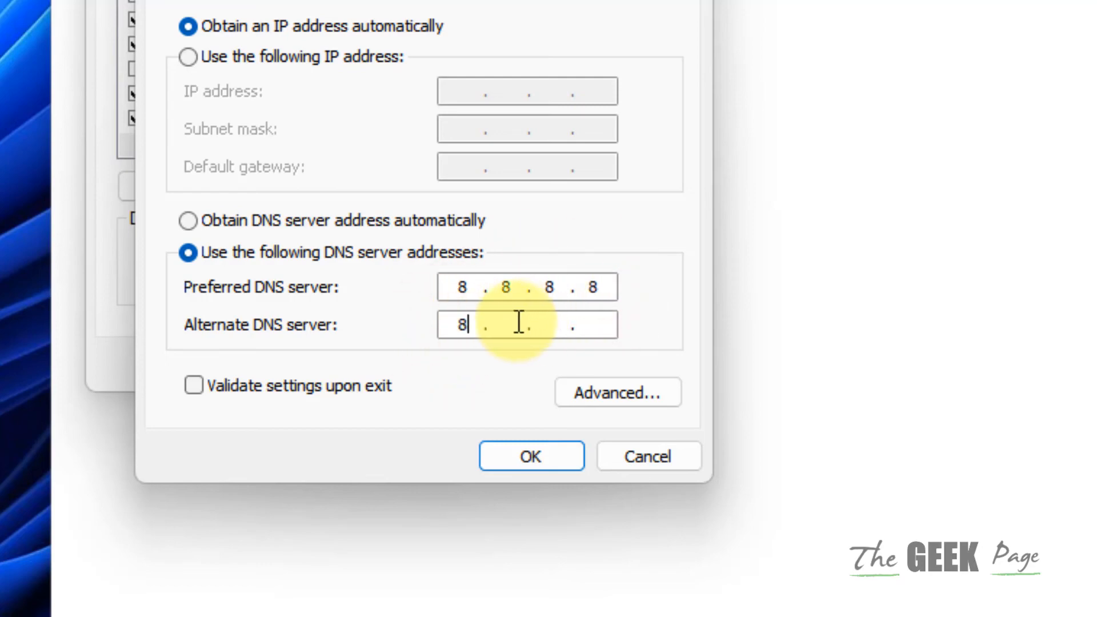
type(".8.")
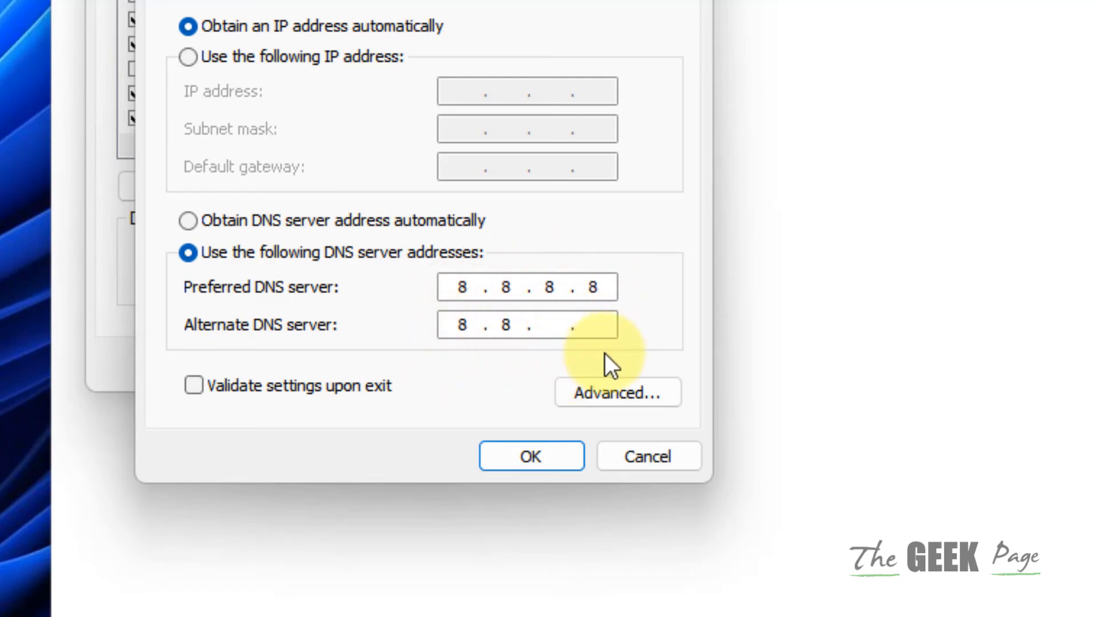
type("4")
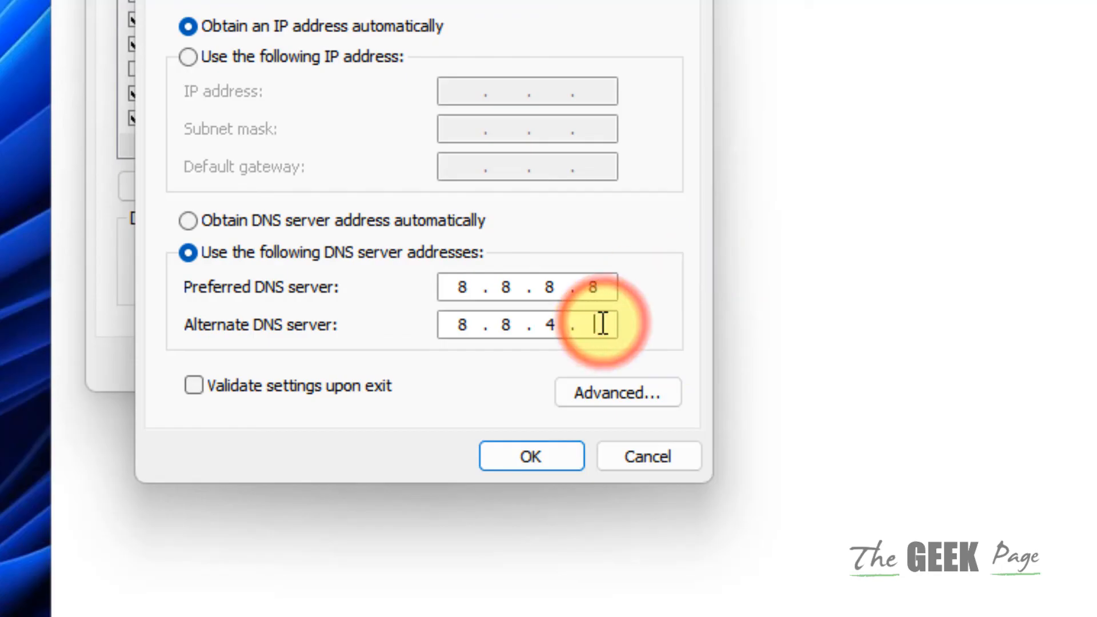
left_click(530, 456)
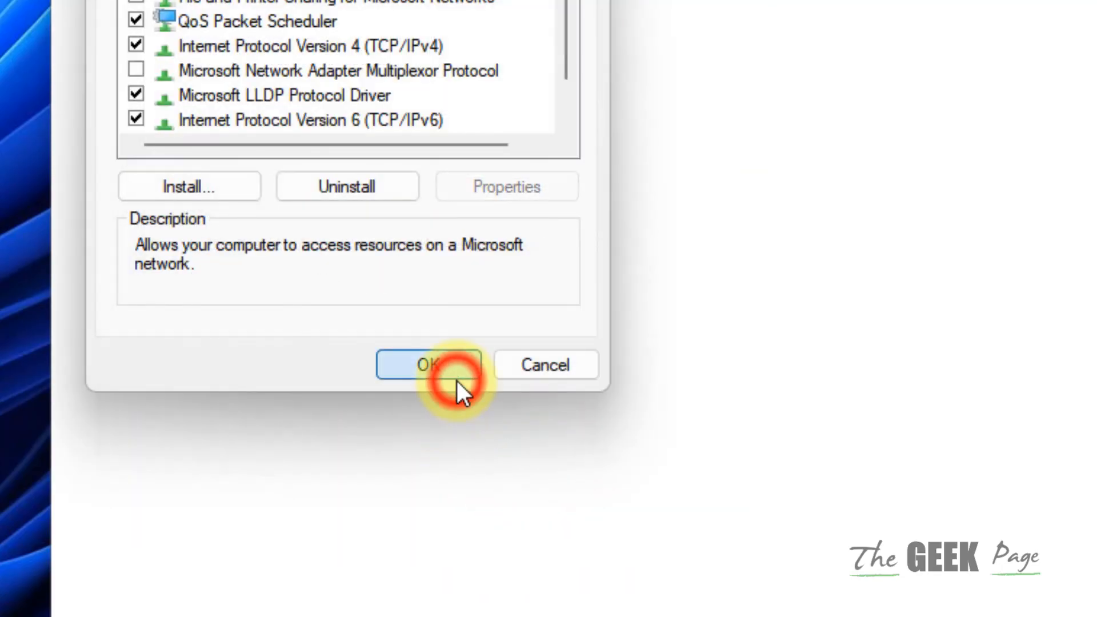
left_click(428, 365)
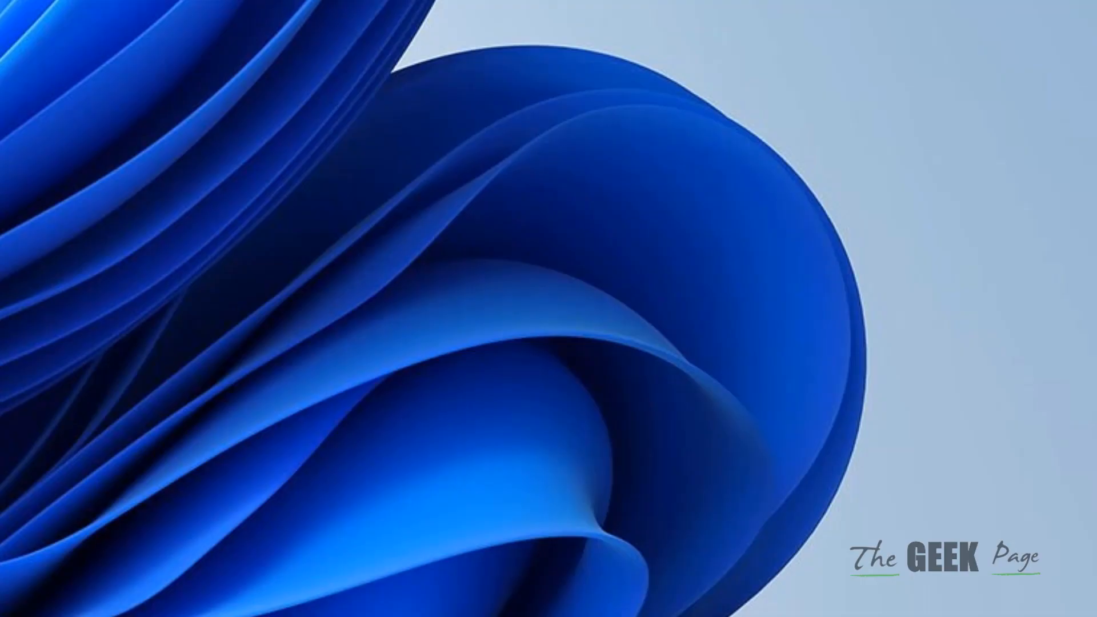